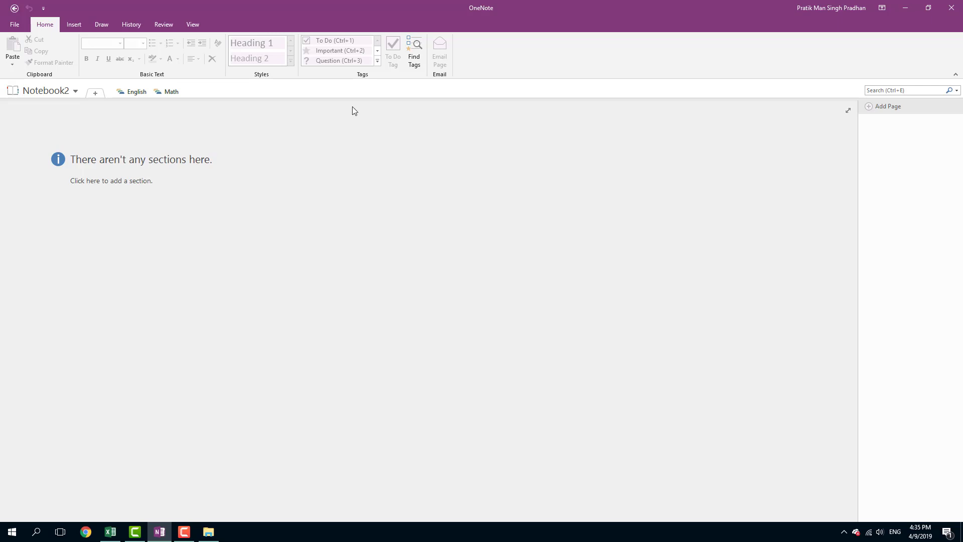
mouse_move(298, 191)
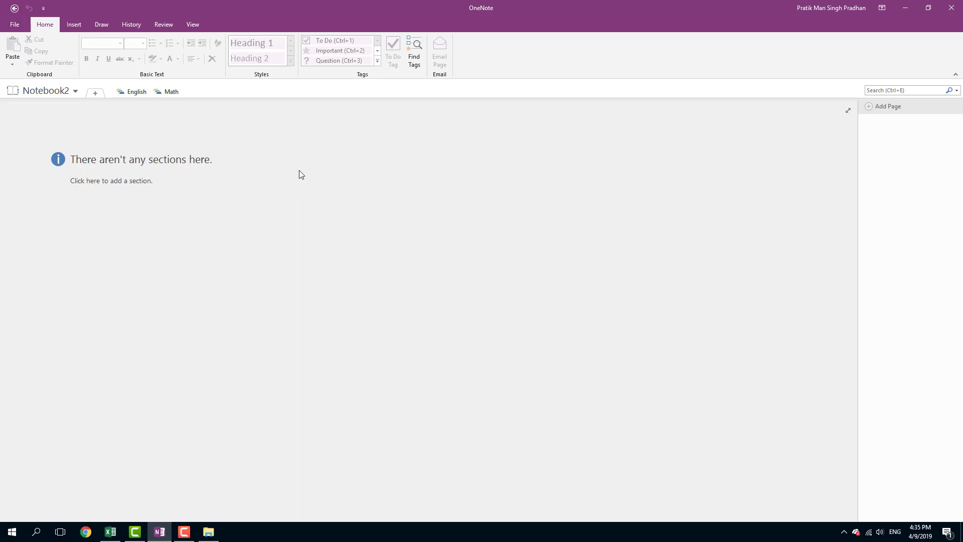
mouse_move(291, 154)
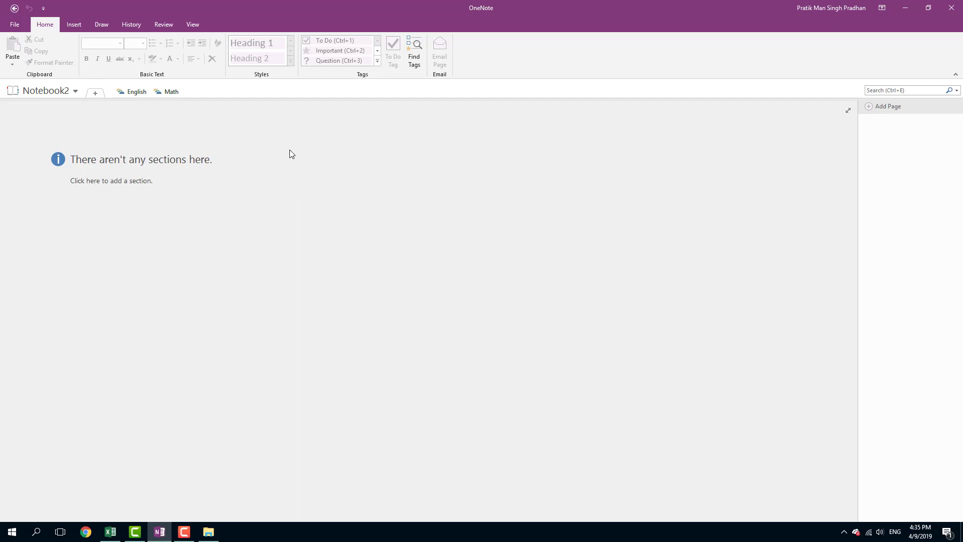
- Switch the ribbon to the History tools for Notebook2
left_click(131, 24)
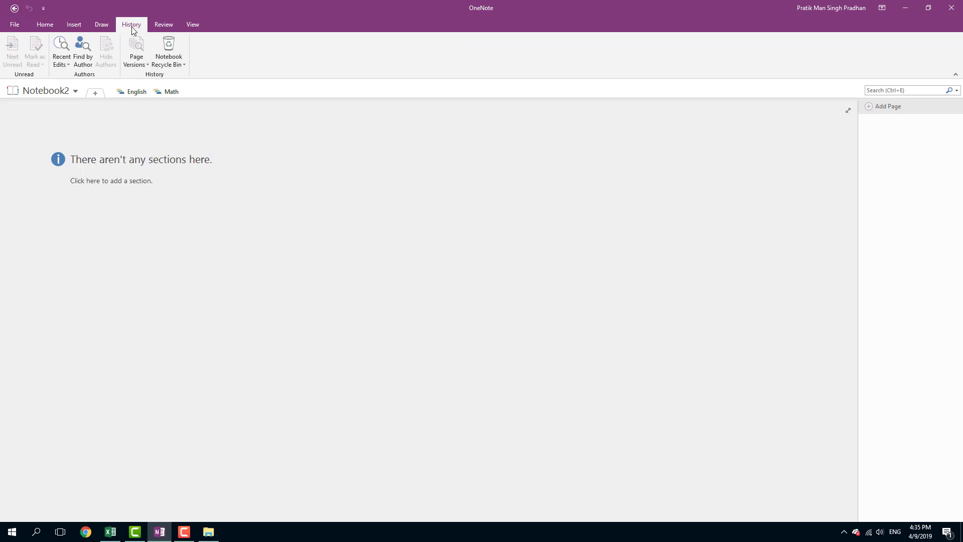
mouse_move(141, 84)
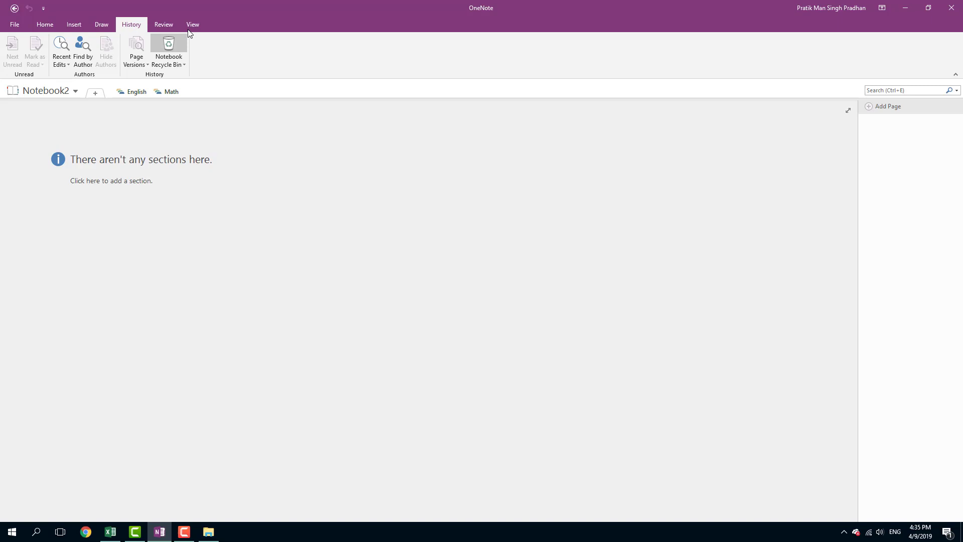
- View Notebook2's recycle bin listing deleted sections CH1, CH2 and New Section 1
left_click(169, 50)
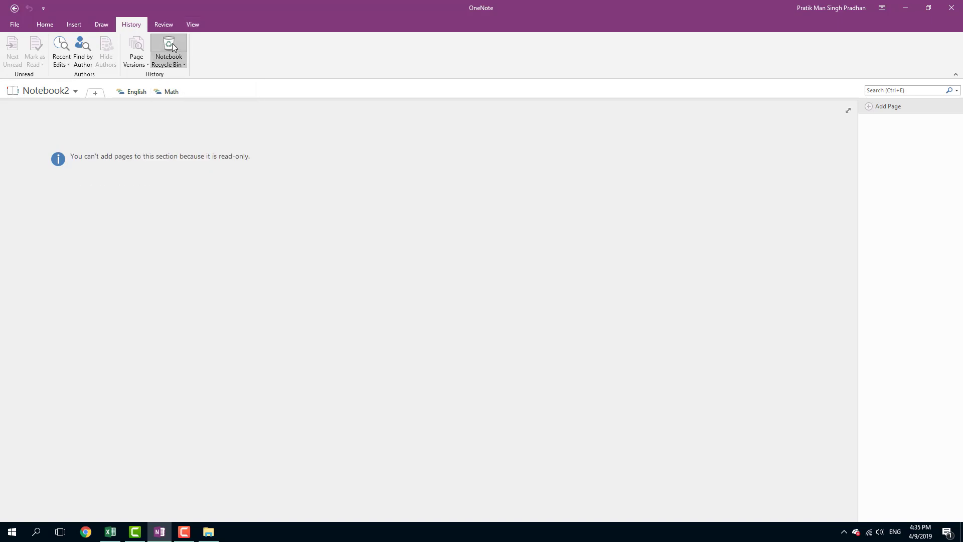
left_click(167, 50)
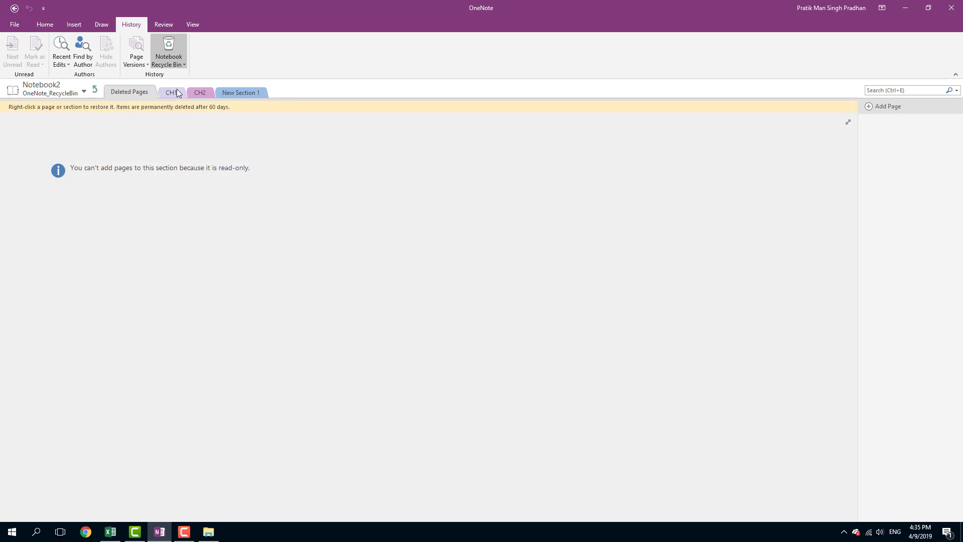
left_click(240, 92)
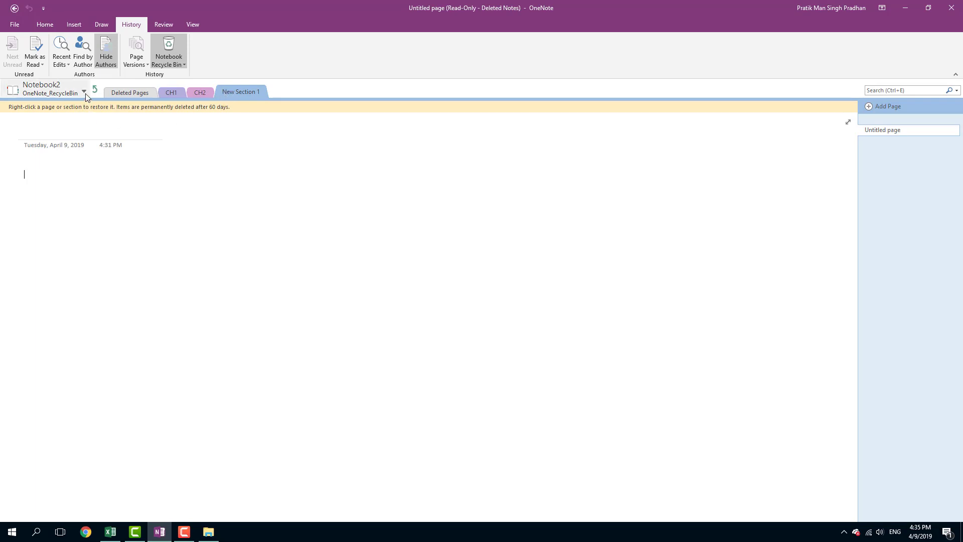
- Expand the notebooks pane listing all notebooks beside the recycle bin
left_click(83, 93)
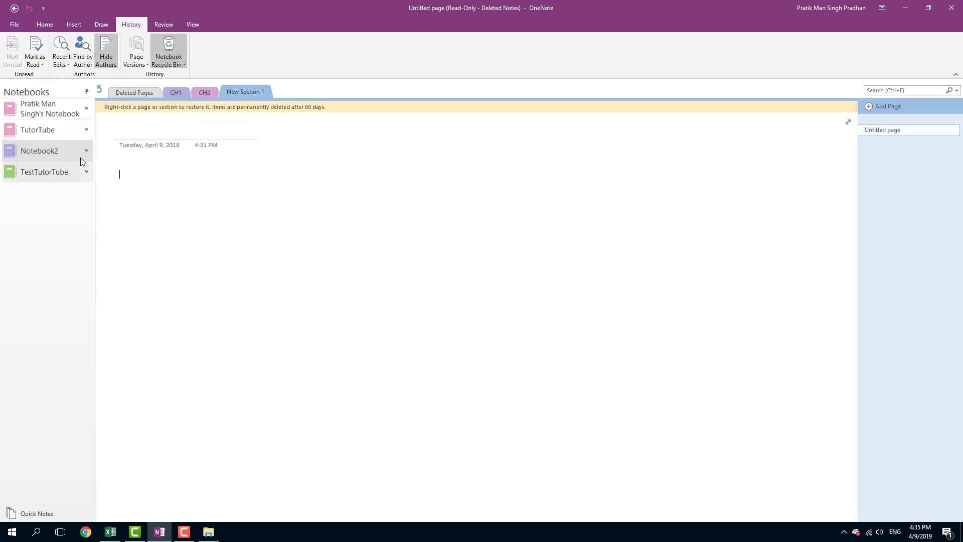
mouse_move(39, 153)
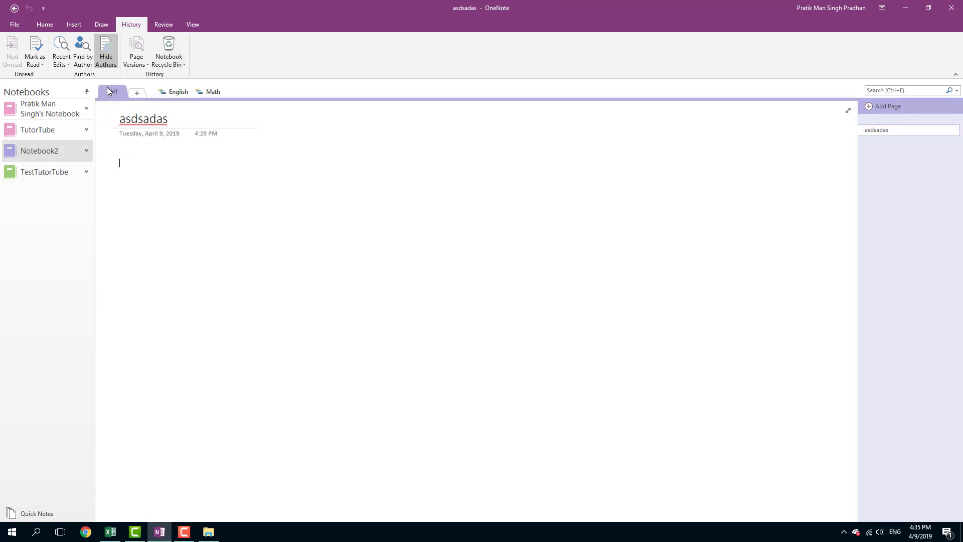
mouse_move(169, 50)
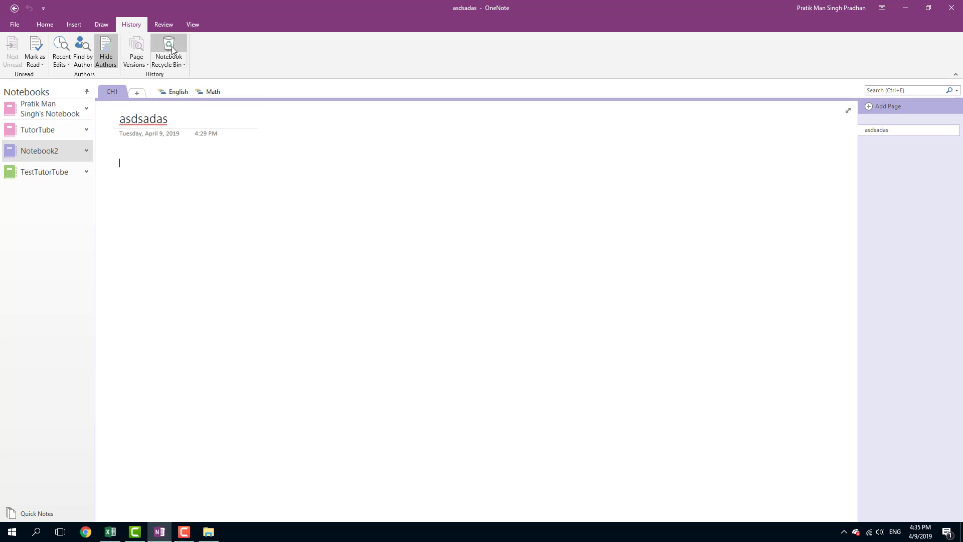
- Return to the notebook recycle bin to reach the deleted CH2 section
left_click(169, 49)
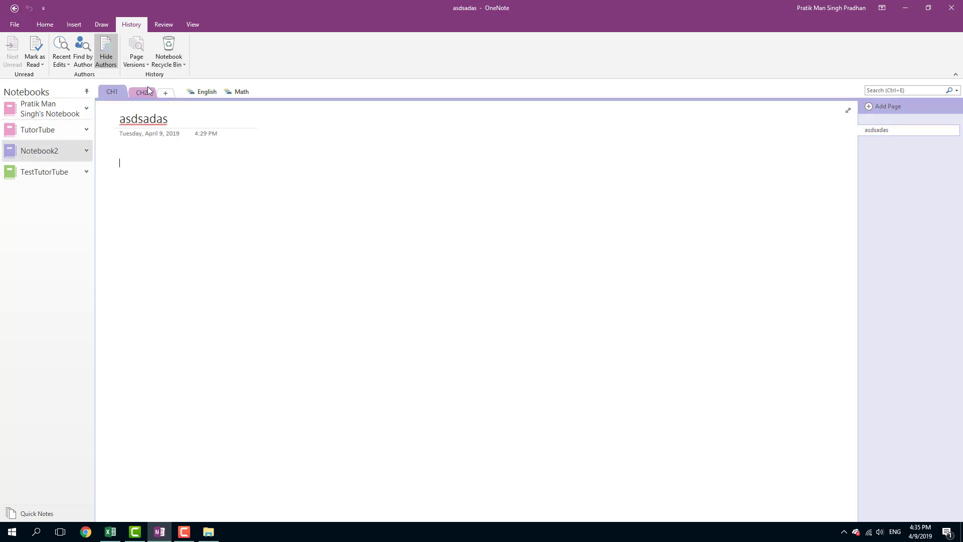
mouse_move(141, 91)
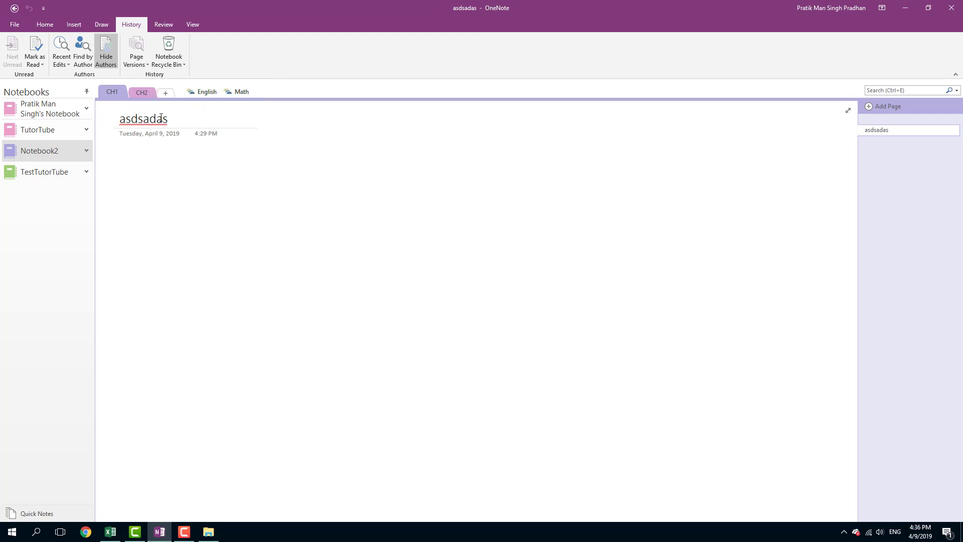
- Empty Notebook2's recycle bin and confirm permanent deletion of all deleted notes
left_click(168, 51)
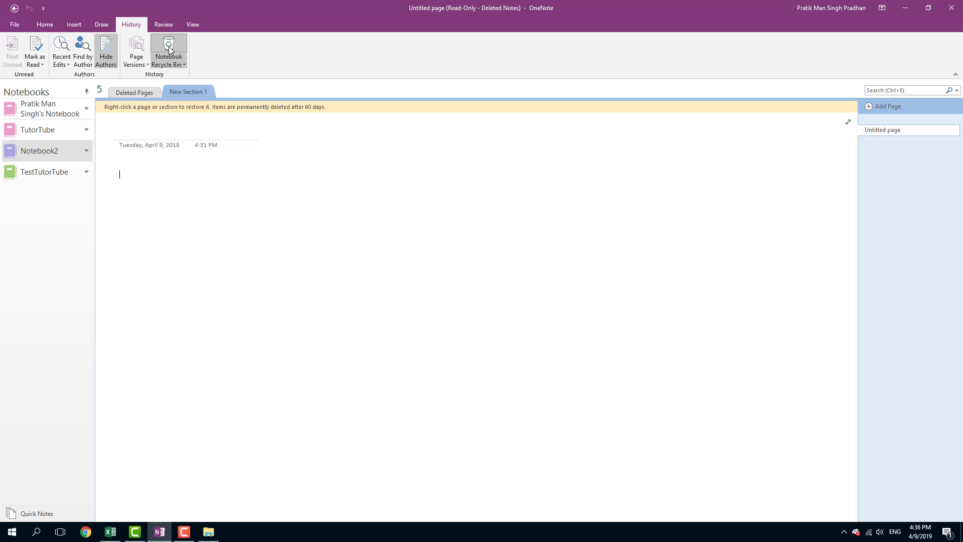
mouse_move(169, 51)
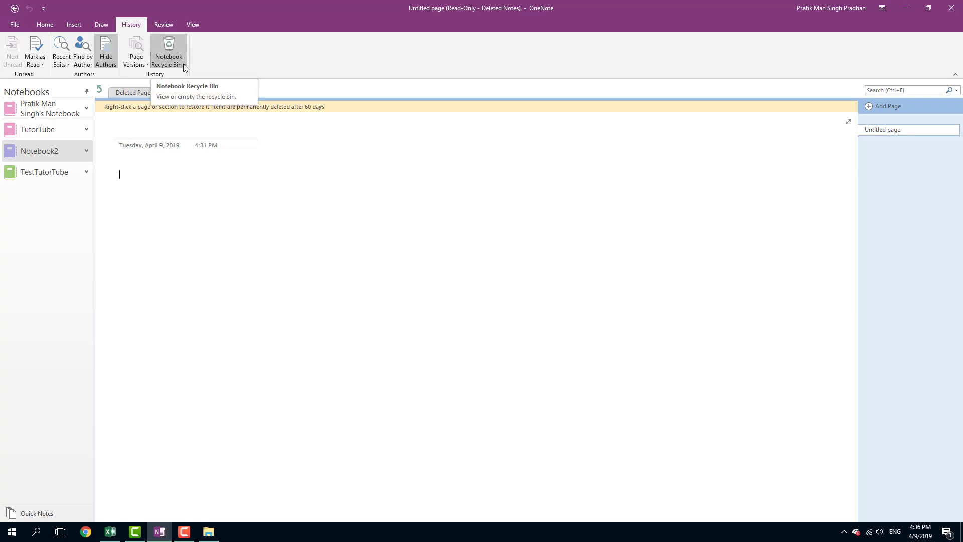
left_click(169, 52)
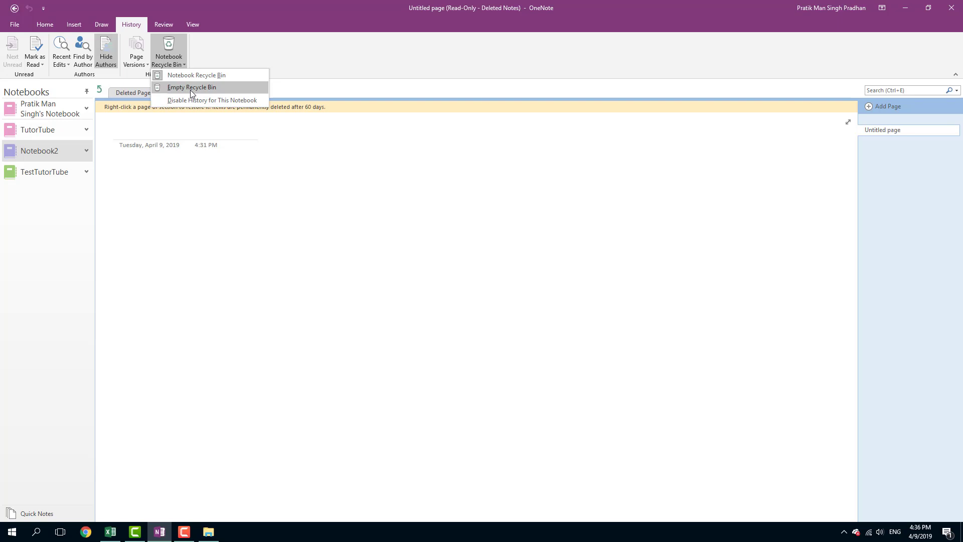
left_click(191, 86)
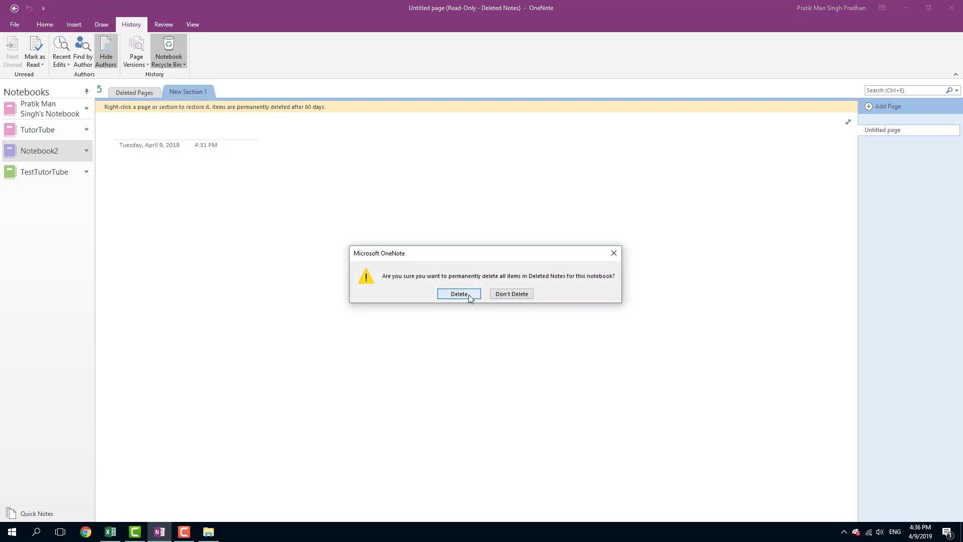
left_click(458, 294)
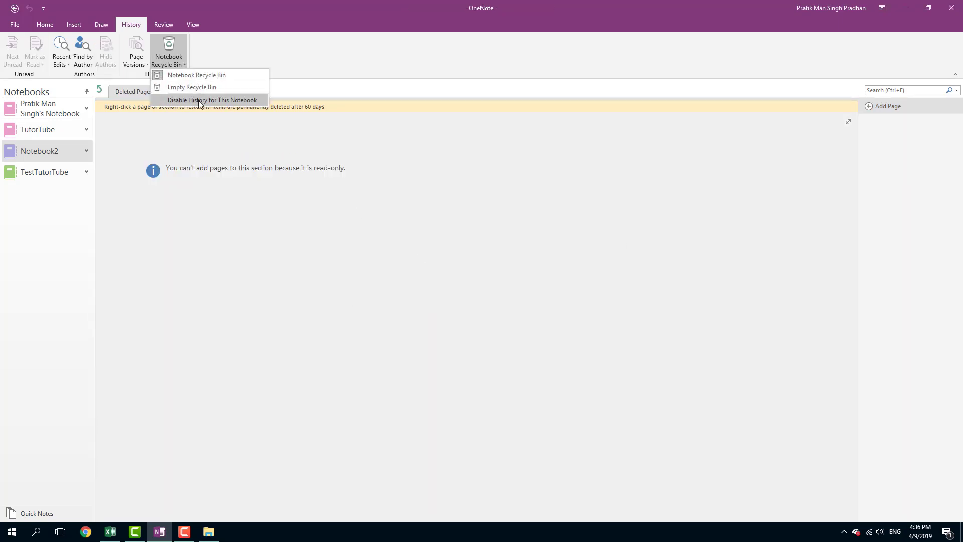